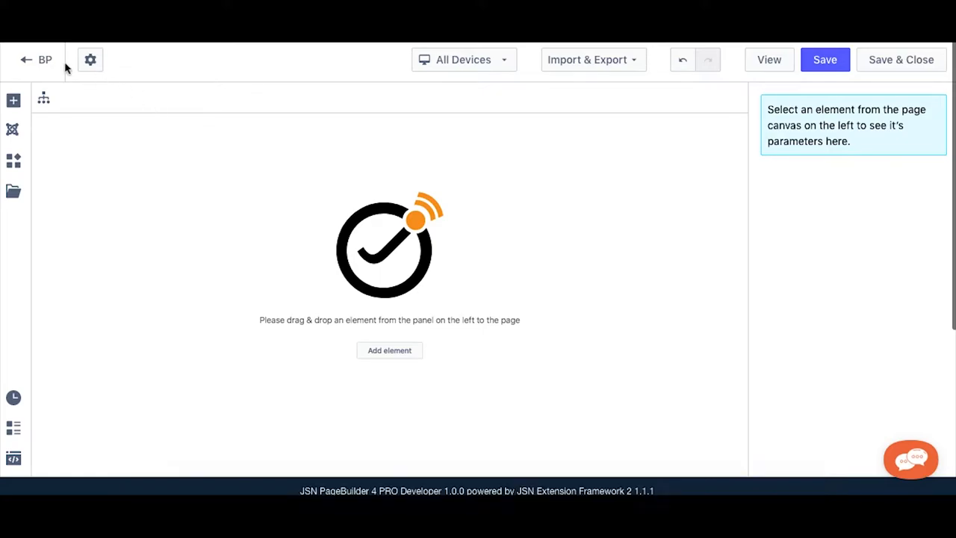
- Insert a Block layout element onto the empty canvas
{"action": "left_click", "coordinate": [12, 100]}
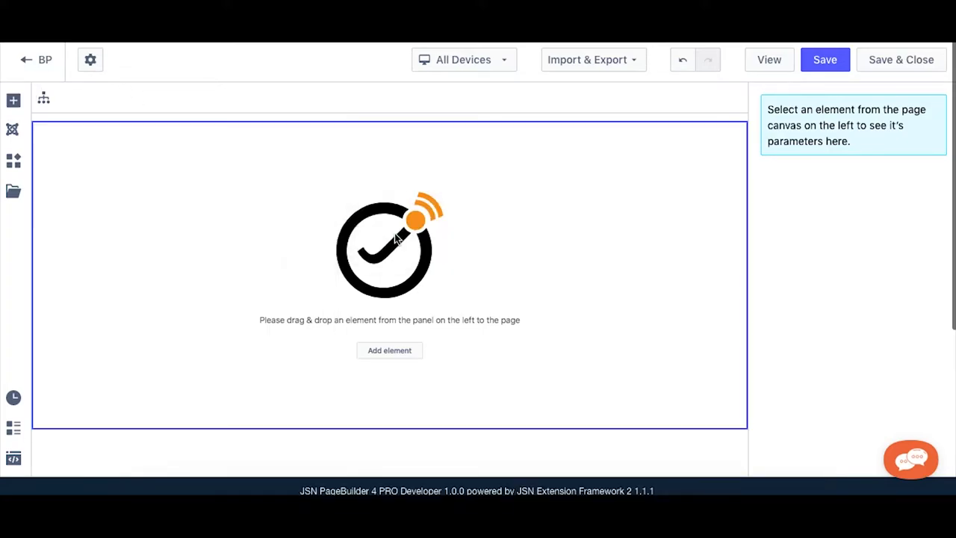
{"action": "left_click", "coordinate": [388, 349]}
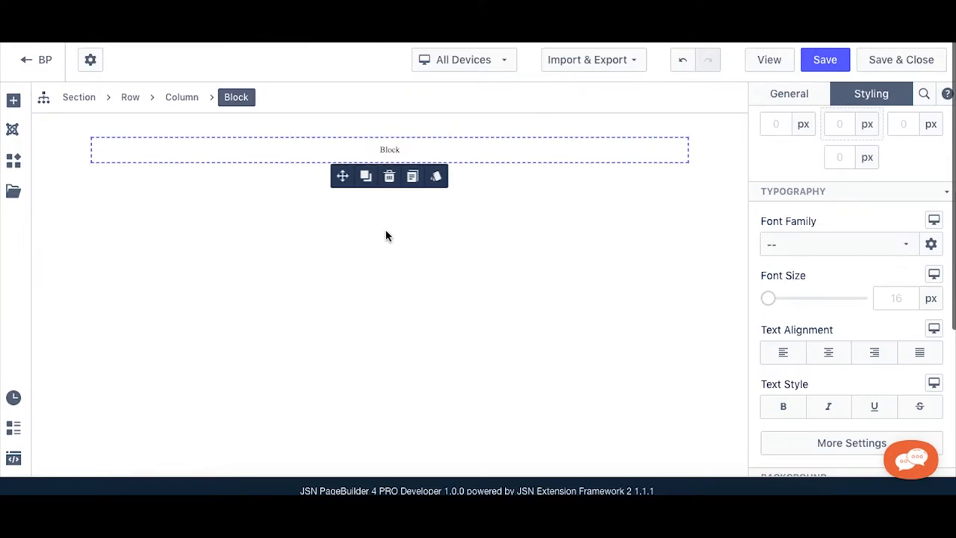
{"action": "mouse_move", "coordinate": [314, 227]}
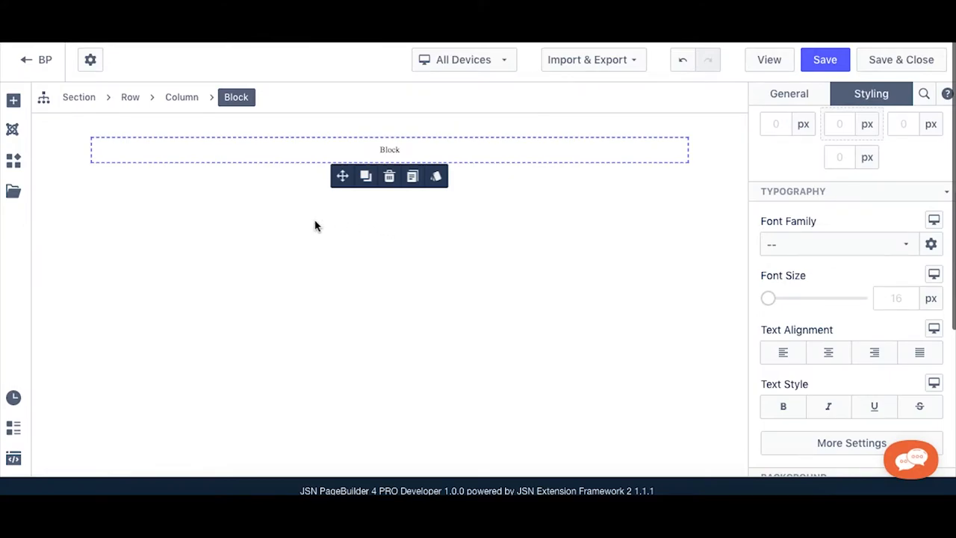
- Drop an Image and a Paragraph of sample text into the block, leaving the image selected
{"action": "left_click", "coordinate": [12, 100]}
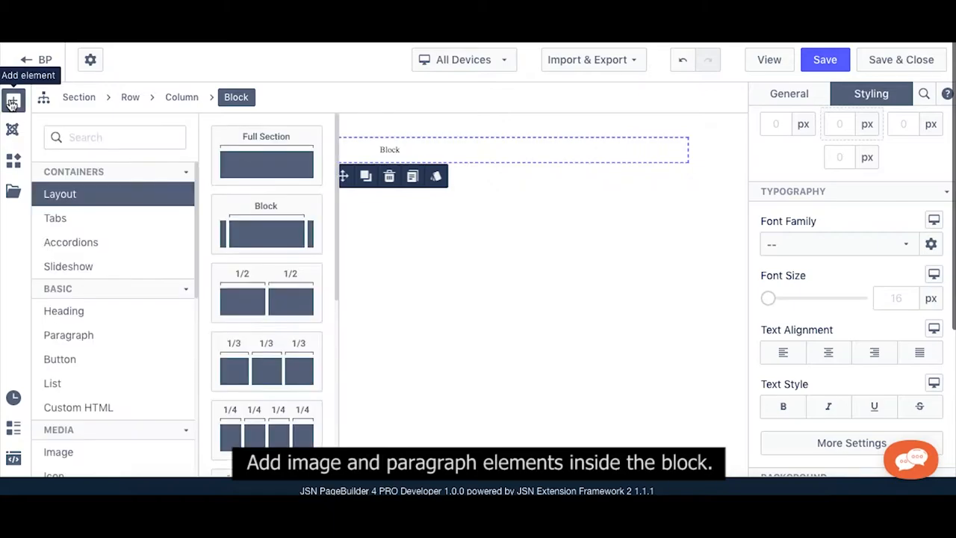
{"action": "left_click", "coordinate": [58, 451]}
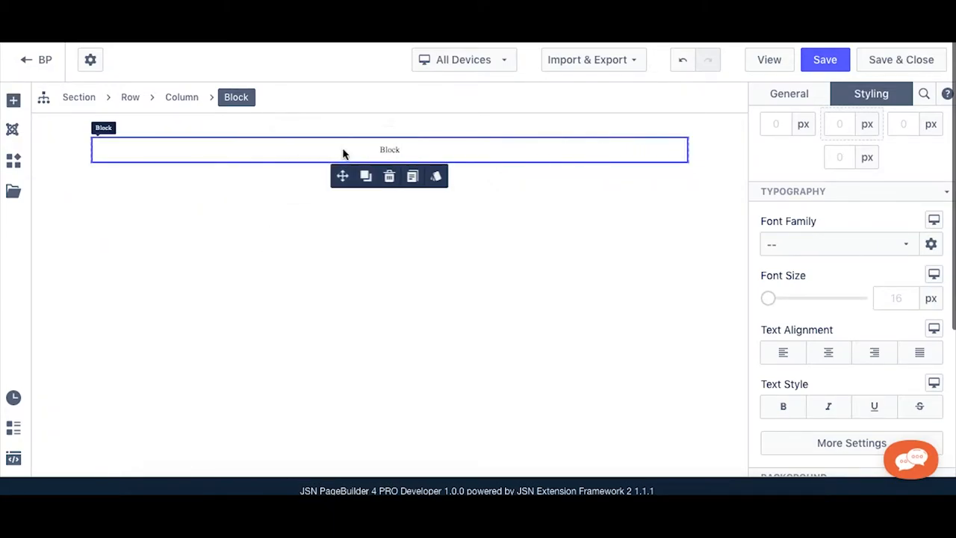
{"action": "left_click", "coordinate": [14, 100]}
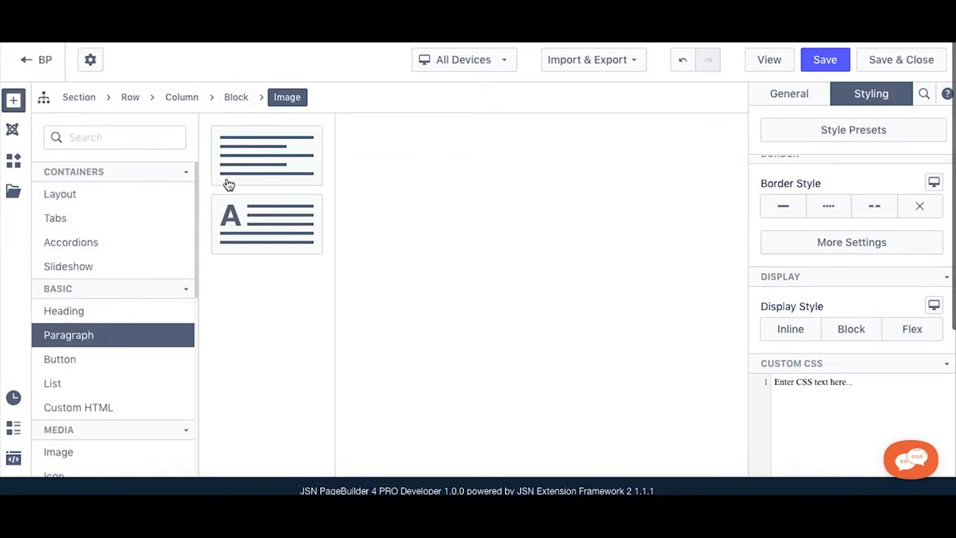
{"action": "left_click", "coordinate": [266, 224]}
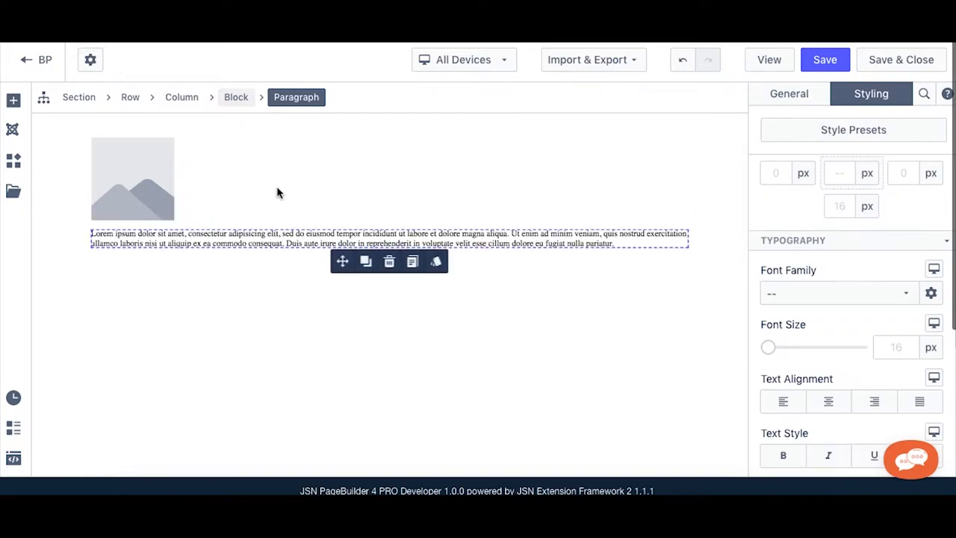
{"action": "mouse_move", "coordinate": [131, 179]}
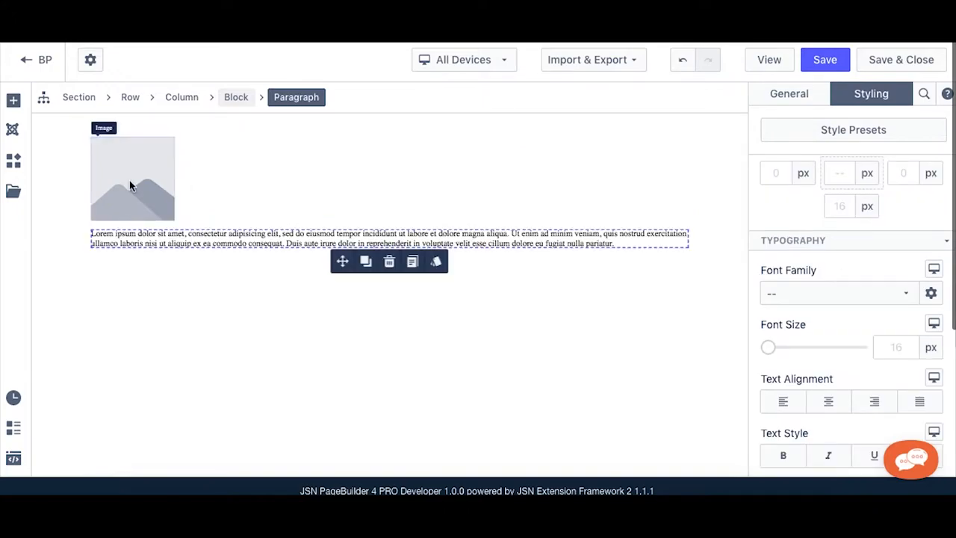
{"action": "left_click", "coordinate": [131, 178]}
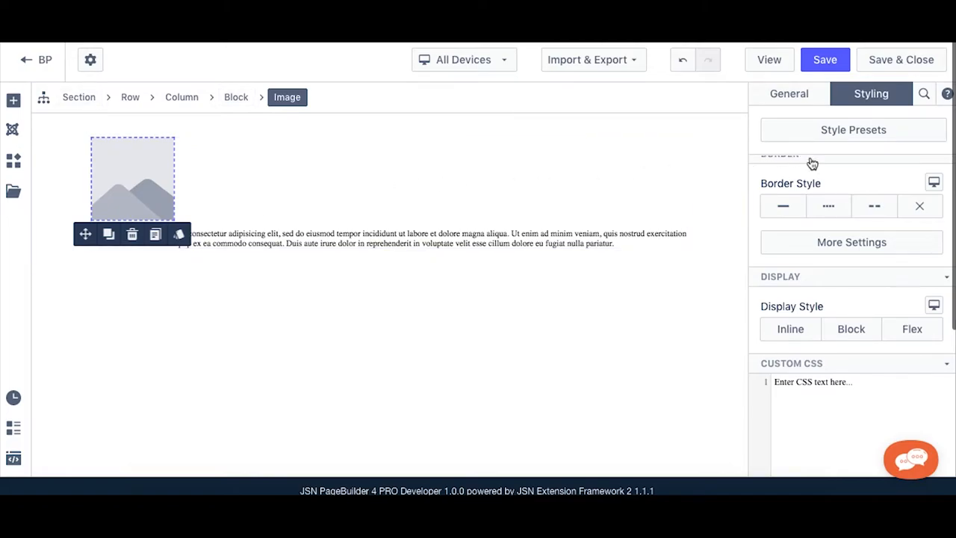
- Choose the café photo from joomlashine/sample/banners in the Image Manager for the placeholder
{"action": "left_click", "coordinate": [788, 93]}
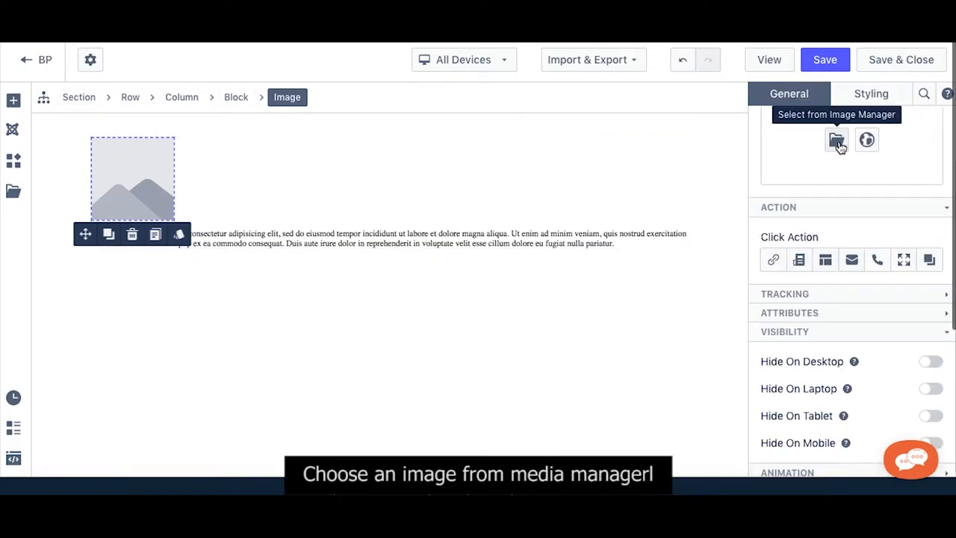
{"action": "left_click", "coordinate": [836, 140]}
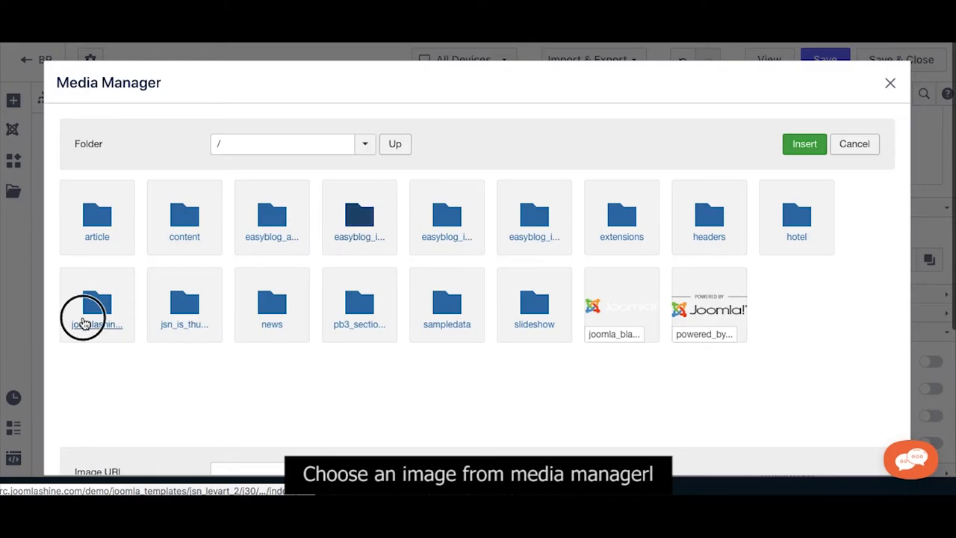
{"action": "double_click", "coordinate": [95, 304]}
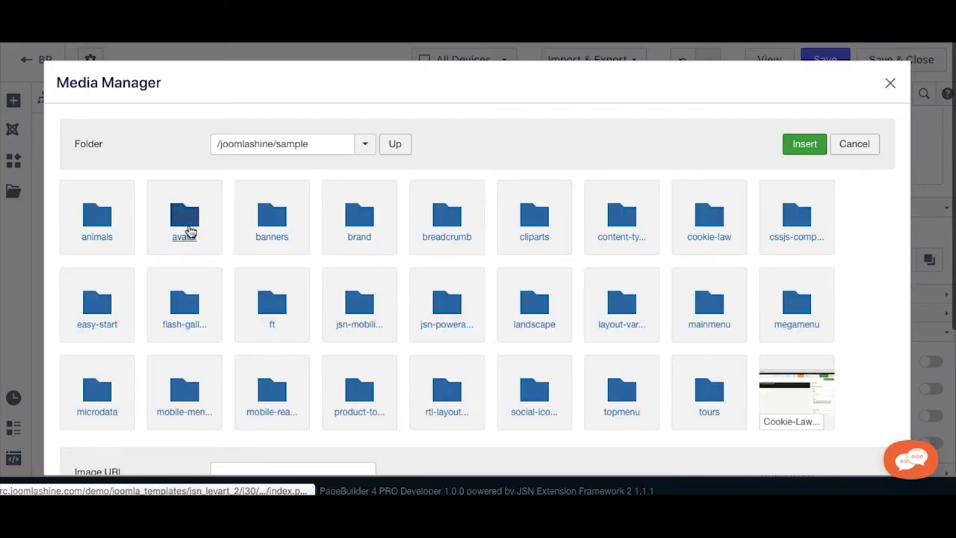
{"action": "mouse_move", "coordinate": [242, 236]}
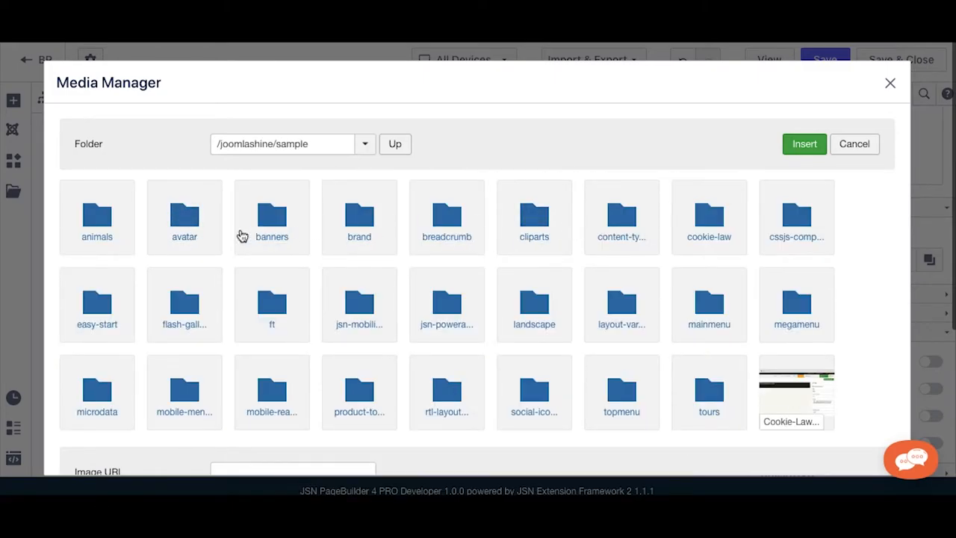
{"action": "double_click", "coordinate": [272, 217]}
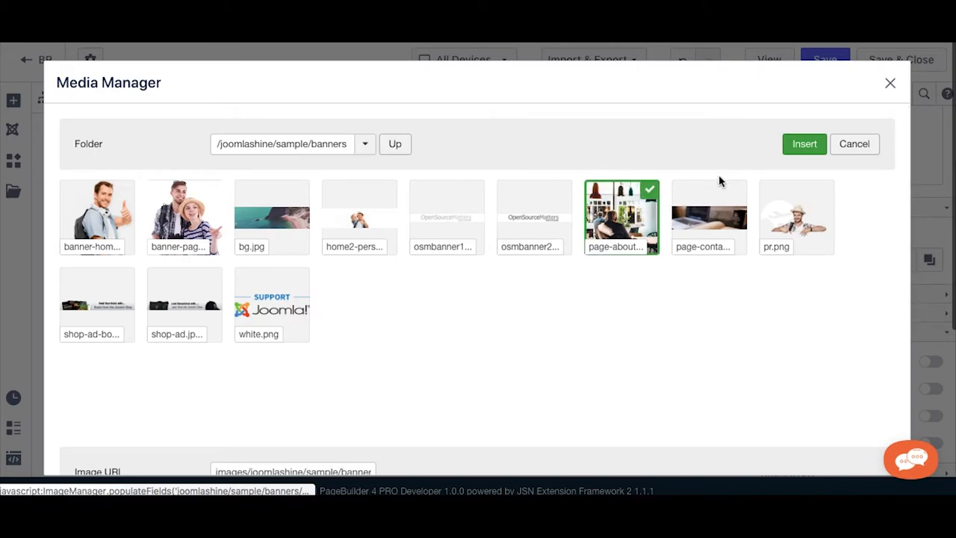
{"action": "left_click", "coordinate": [803, 143]}
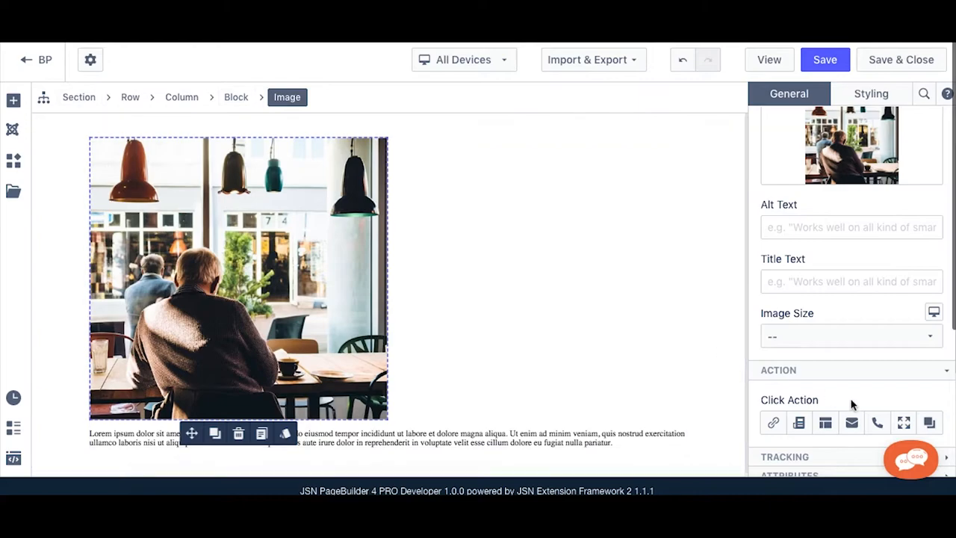
- Give the image Custom CSS 'float: left;' so the paragraph sits beside it
{"action": "left_click", "coordinate": [870, 93]}
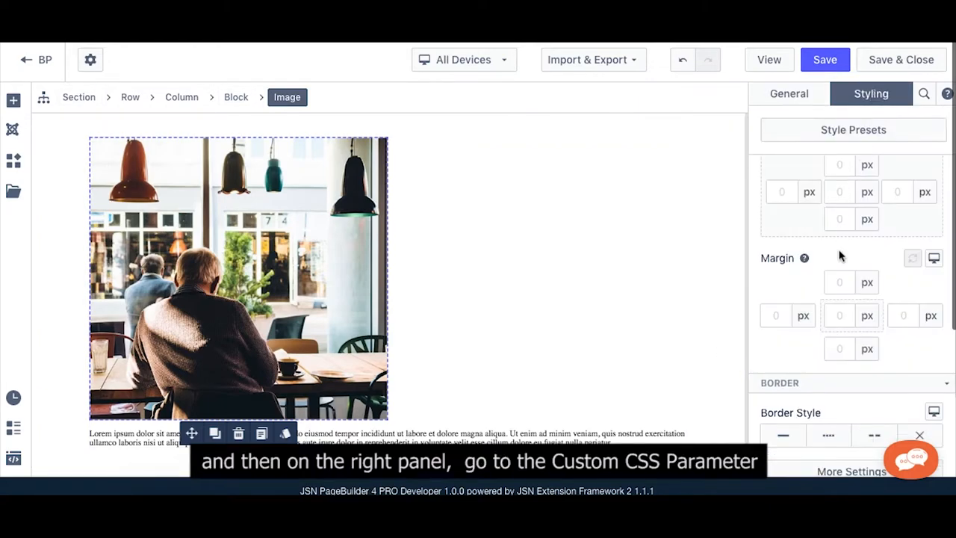
{"action": "scroll", "scroll_direction": "down", "scroll_amount": 3}
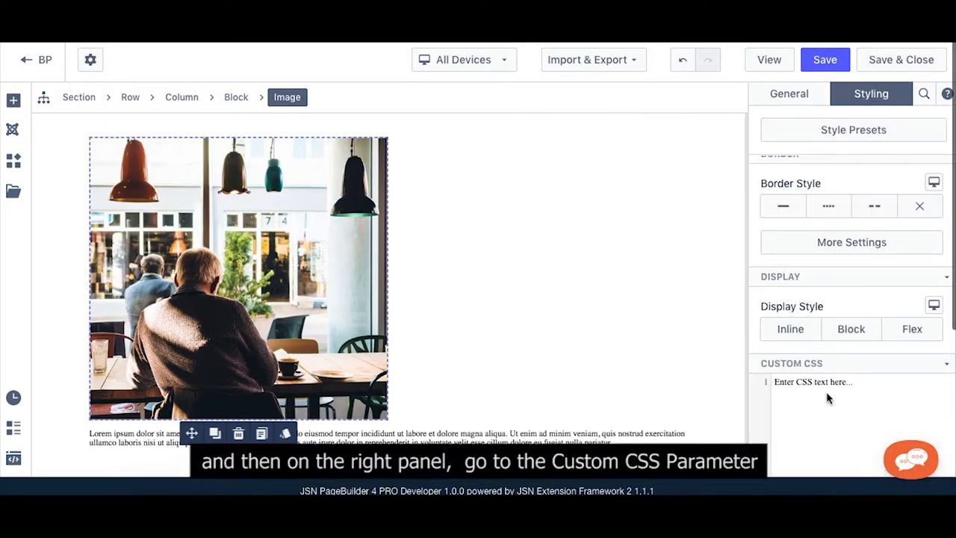
{"action": "type", "text": "float: left"}
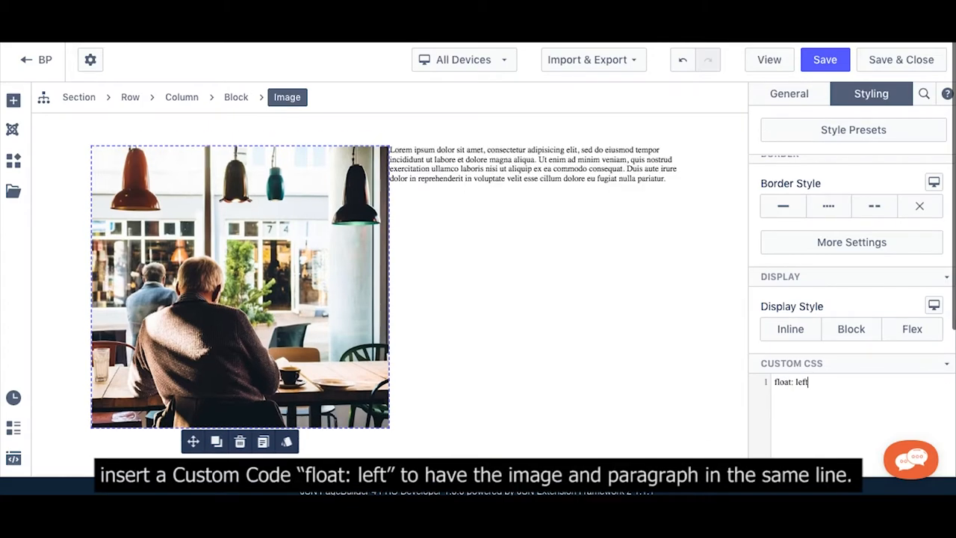
{"action": "type", "text": ";"}
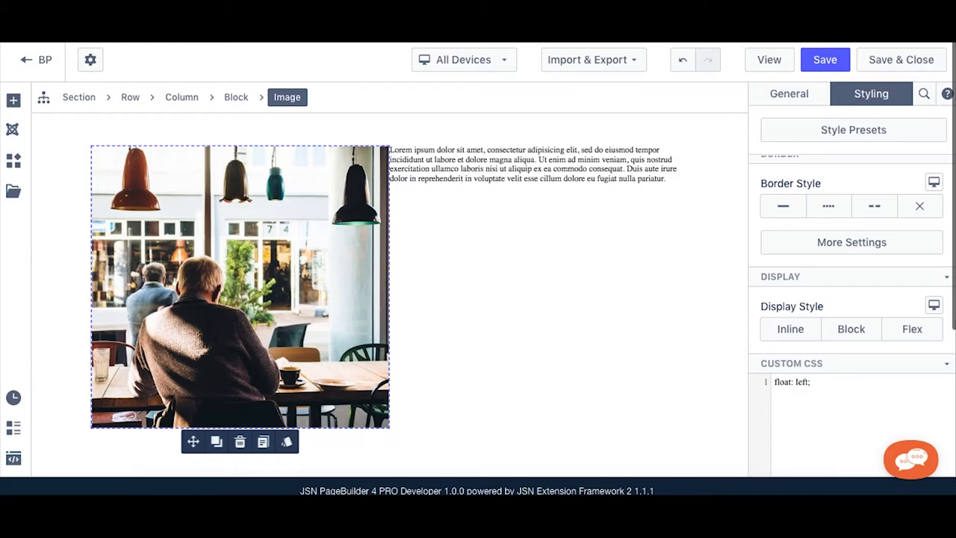
{"action": "mouse_move", "coordinate": [615, 287]}
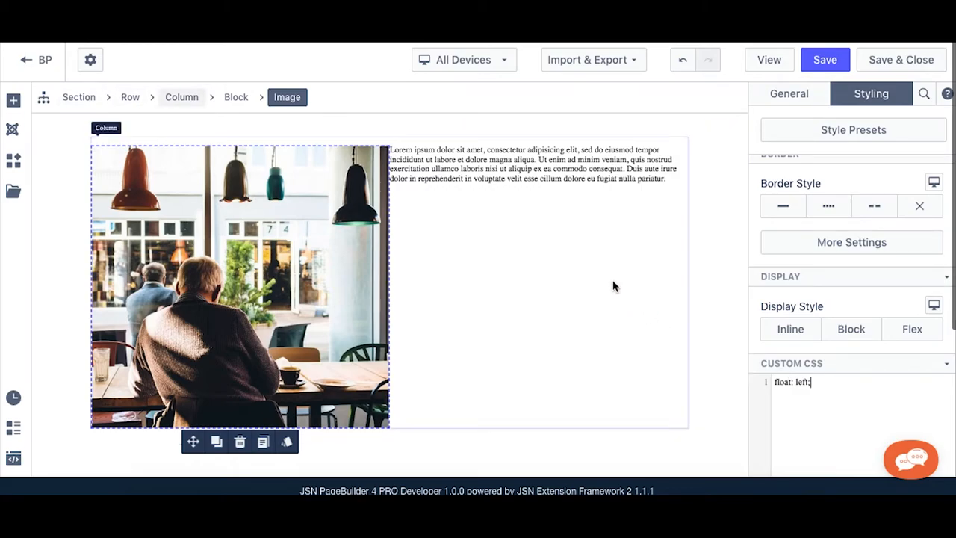
- Duplicate the placeholder paragraph so several copies sit beside the café photo
{"action": "left_click", "coordinate": [523, 163]}
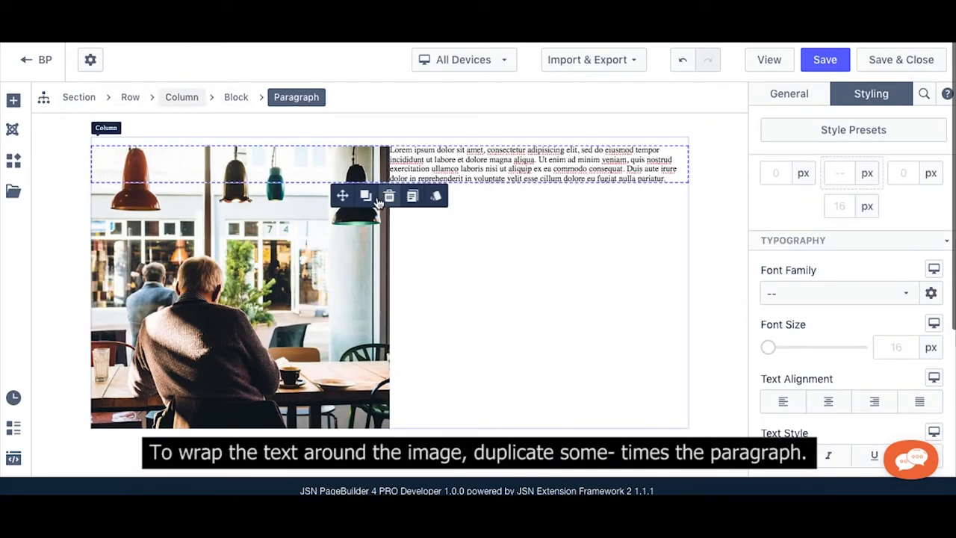
{"action": "left_click", "coordinate": [364, 196]}
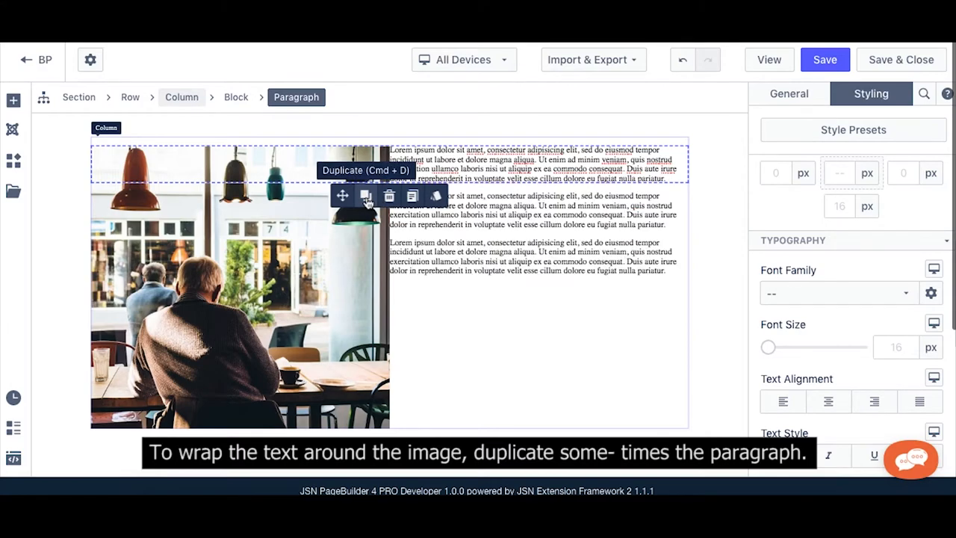
{"action": "left_click", "coordinate": [365, 194]}
{"action": "type", "text": "10"}
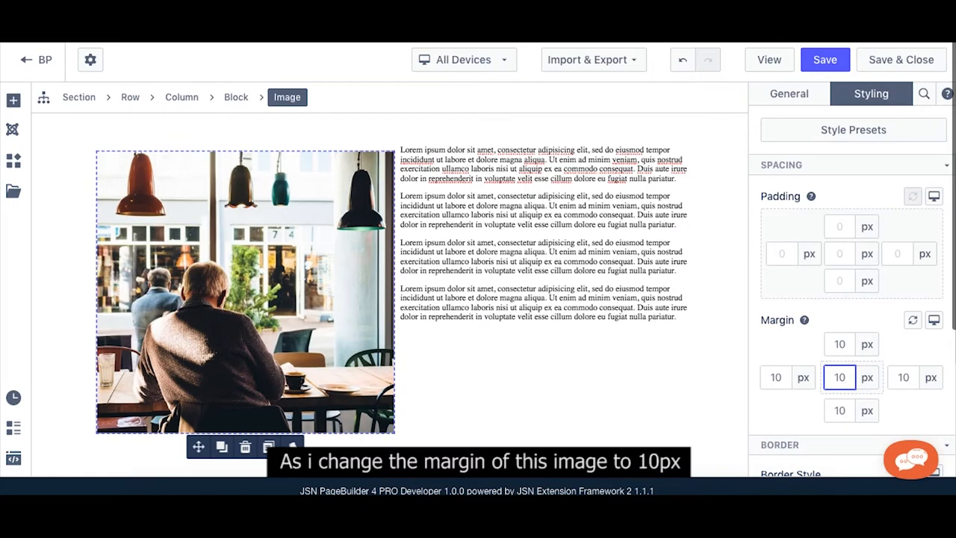
{"action": "mouse_move", "coordinate": [843, 365]}
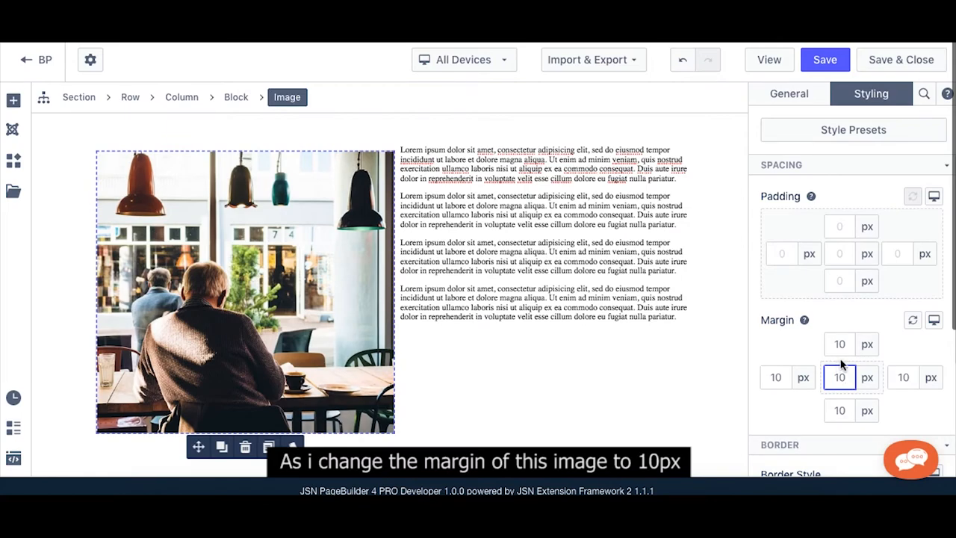
{"action": "mouse_move", "coordinate": [808, 398]}
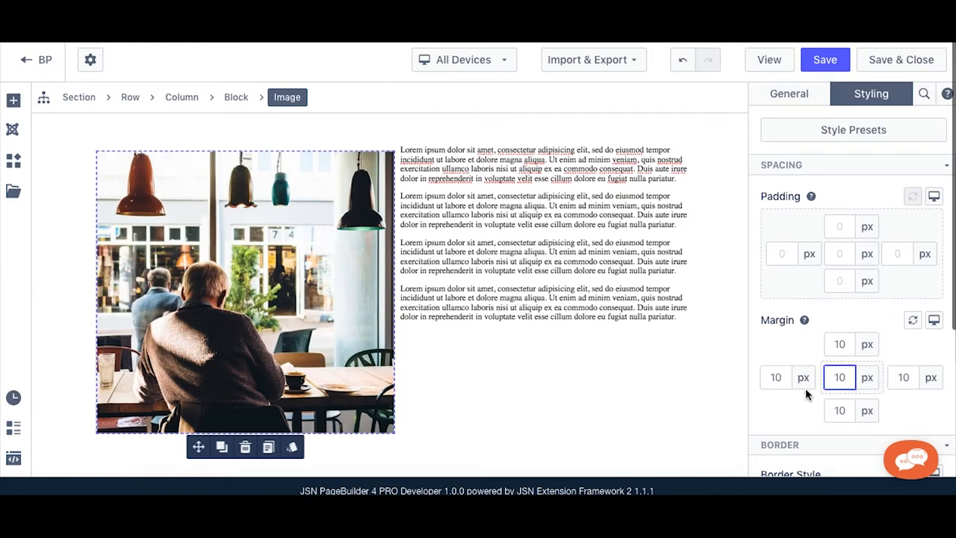
{"action": "mouse_move", "coordinate": [808, 394]}
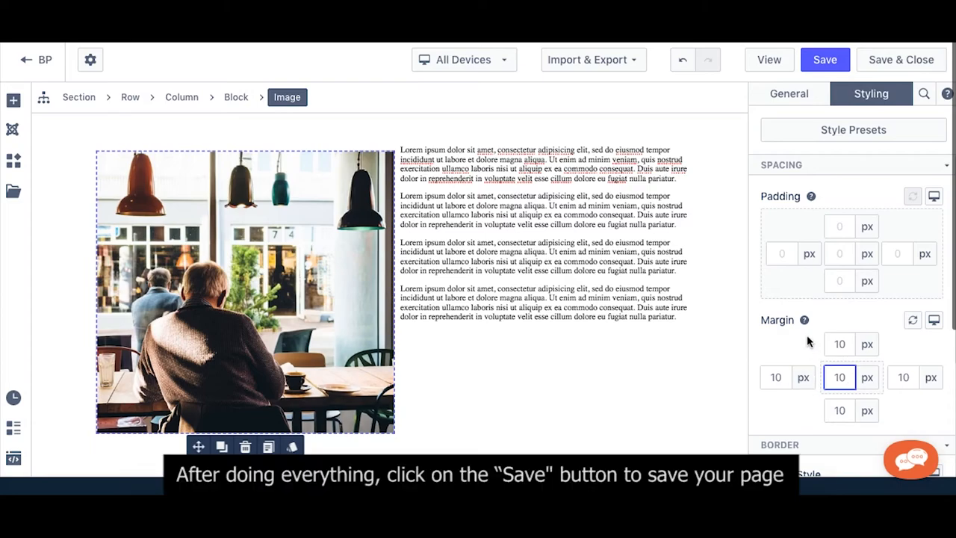
- Save the page with the left-floated photo and wrapped paragraphs
{"action": "left_click", "coordinate": [824, 60]}
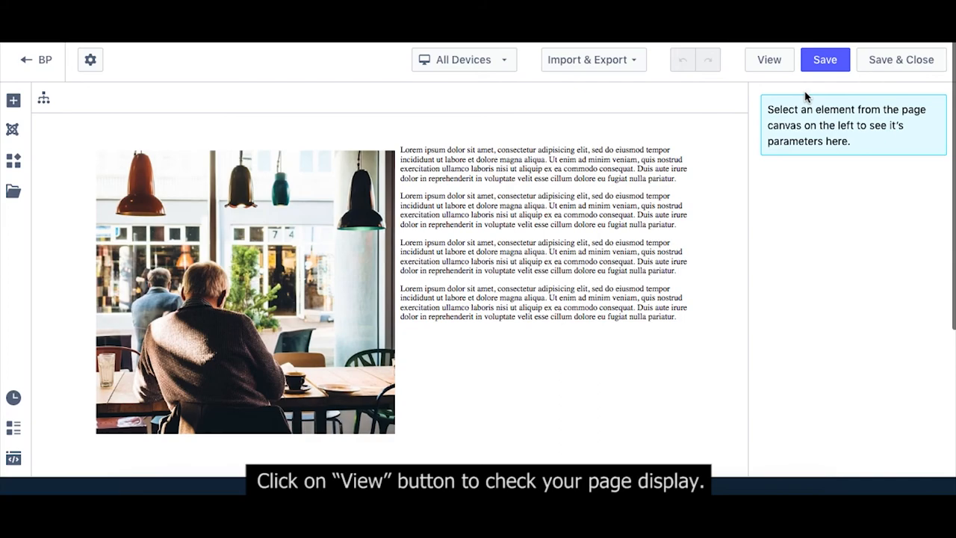
- View the live BP page showing the photo left of the wrapped paragraphs
{"action": "left_click", "coordinate": [767, 59]}
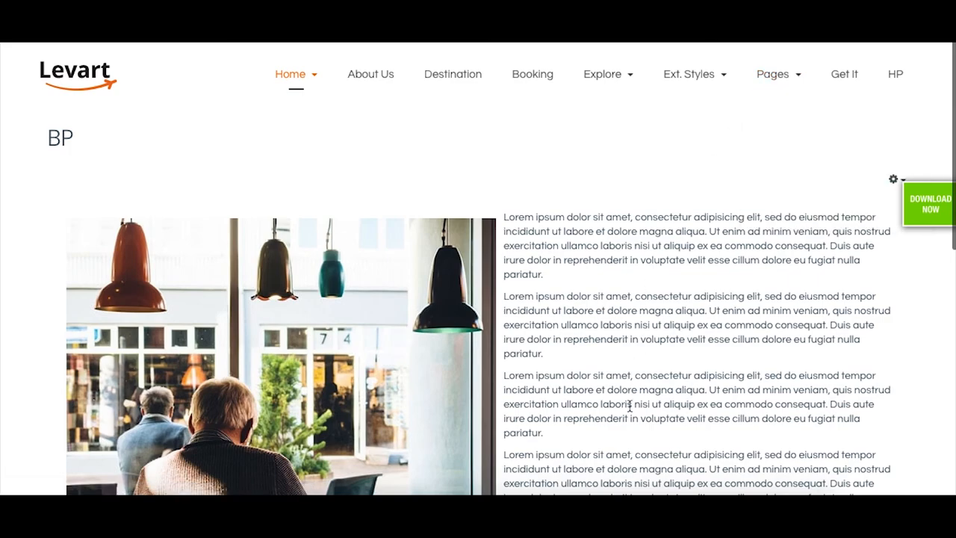
{"action": "scroll", "scroll_direction": "down", "scroll_amount": 3}
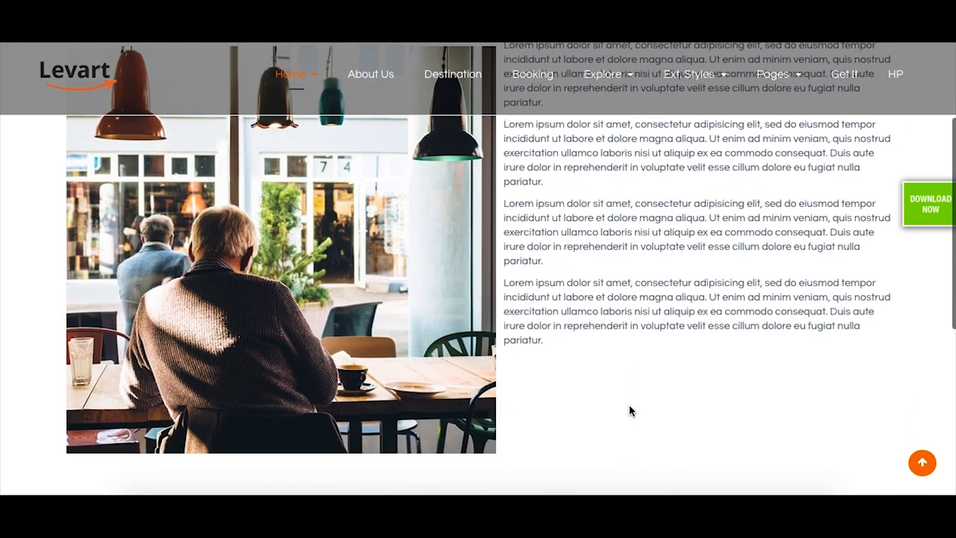